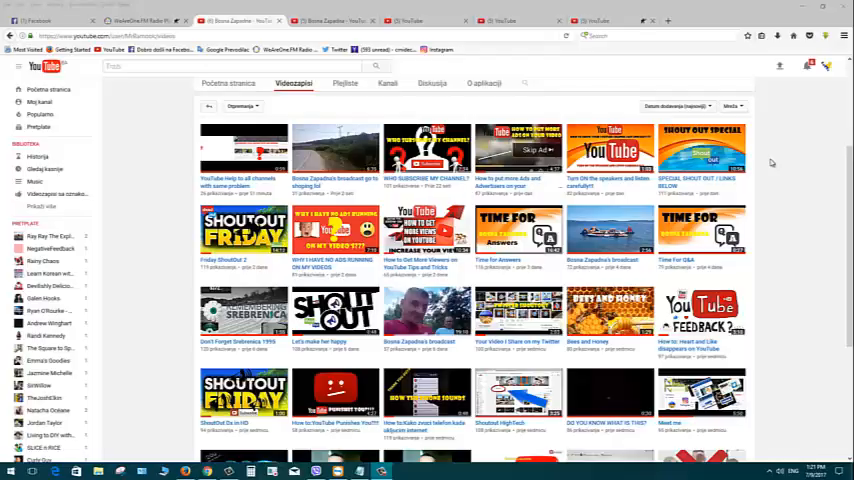
{"action": "mouse_move", "coordinate": [752, 162]}
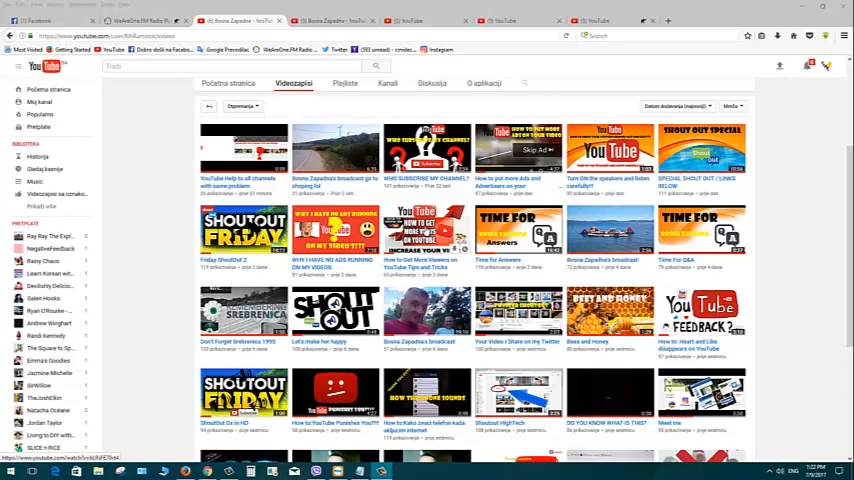
{"action": "mouse_move", "coordinate": [773, 188]}
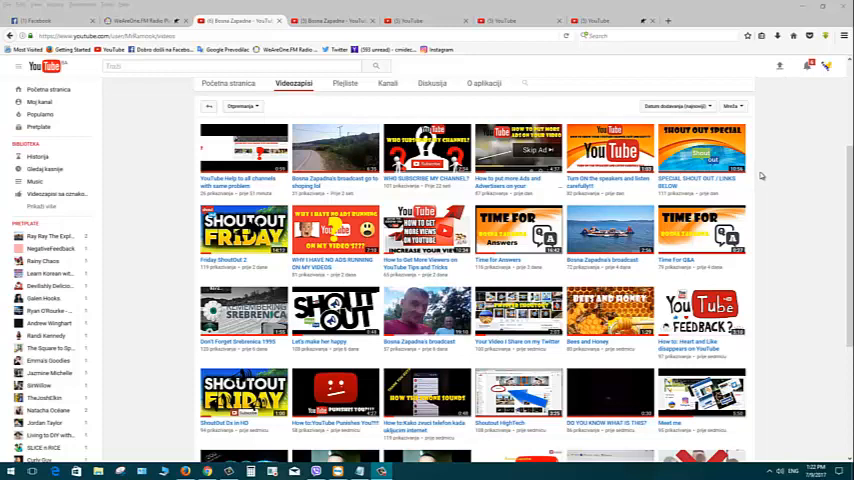
{"action": "mouse_move", "coordinate": [762, 176]}
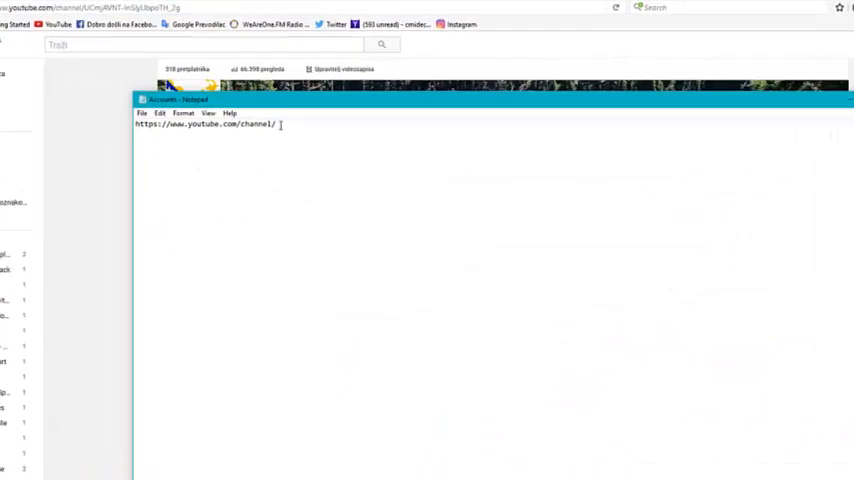
Select the channel page's full URL in Firefox and open the account avatar menu.
{"action": "triple_click", "coordinate": [205, 124]}
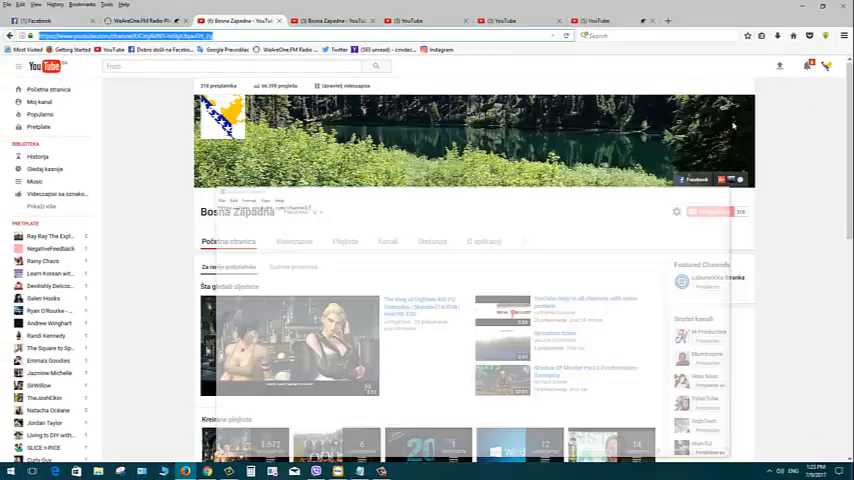
{"action": "left_click", "coordinate": [320, 20]}
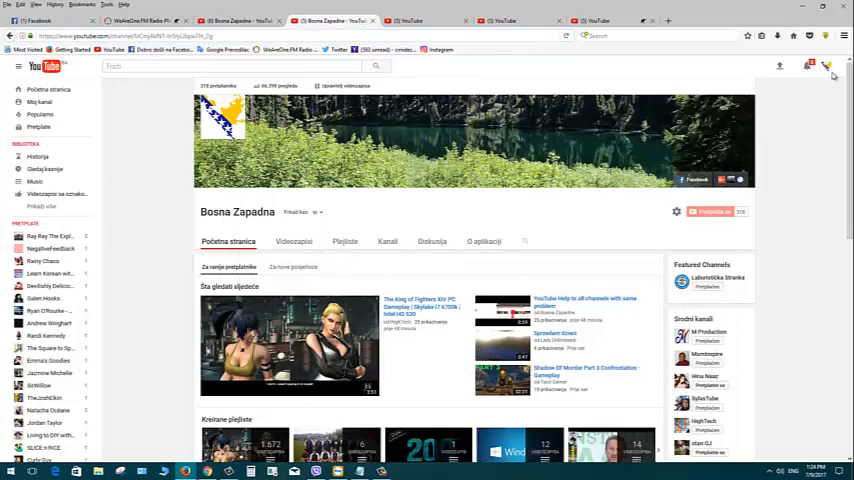
{"action": "left_click", "coordinate": [827, 65]}
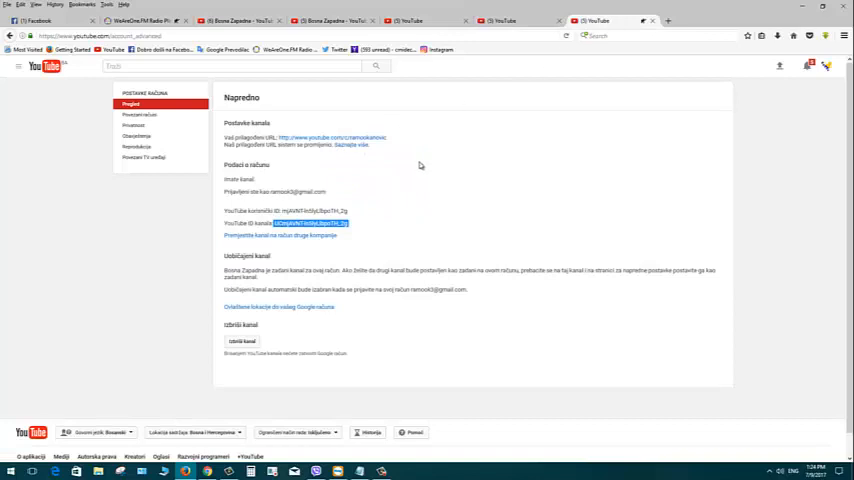
{"action": "mouse_move", "coordinate": [405, 188]}
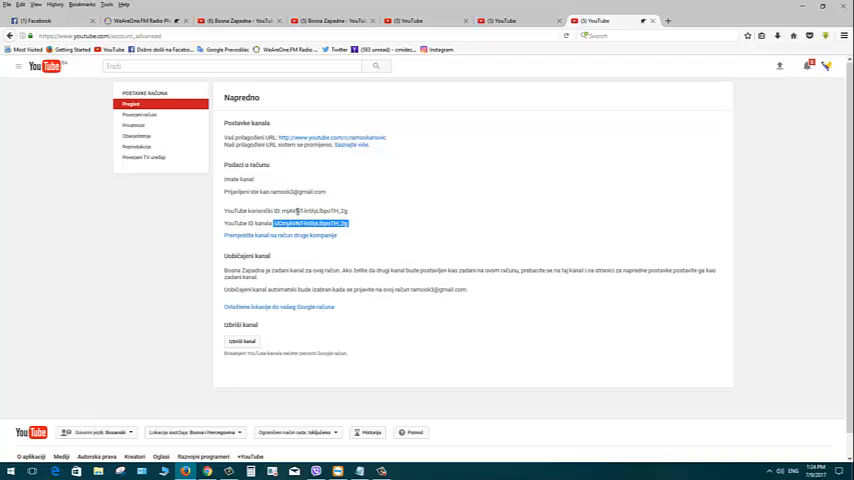
{"action": "mouse_move", "coordinate": [244, 218]}
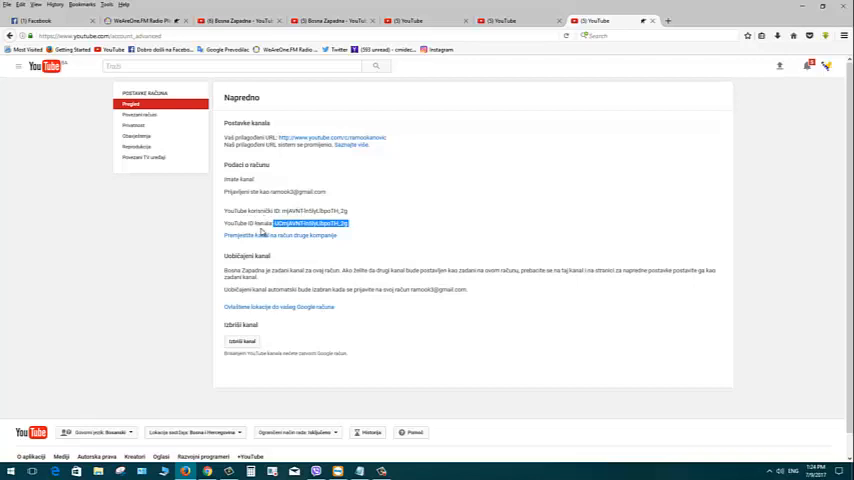
{"action": "mouse_move", "coordinate": [353, 228]}
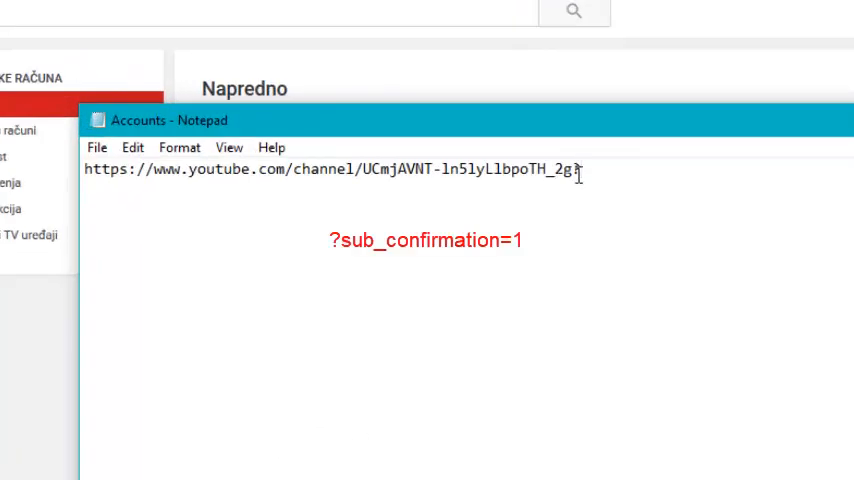
Append ?sub_confirmation=1 to the channel link in Notepad.
{"action": "type", "text": "sub"}
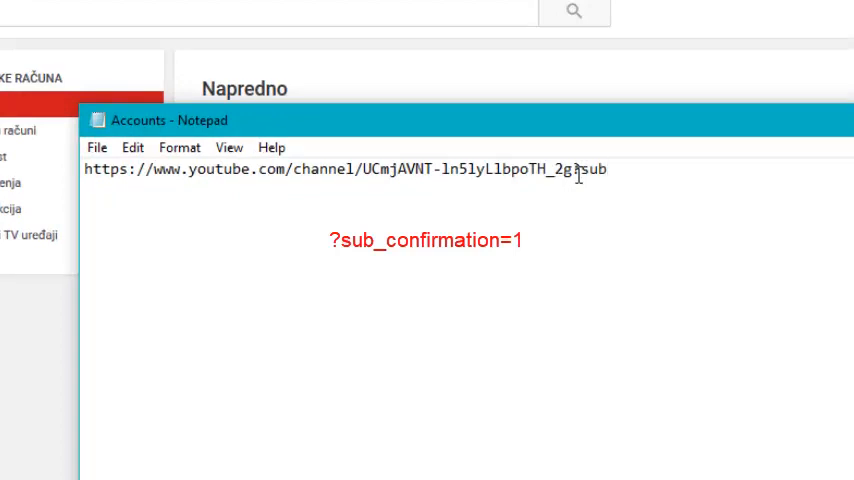
{"action": "type", "text": "_confirmatio"}
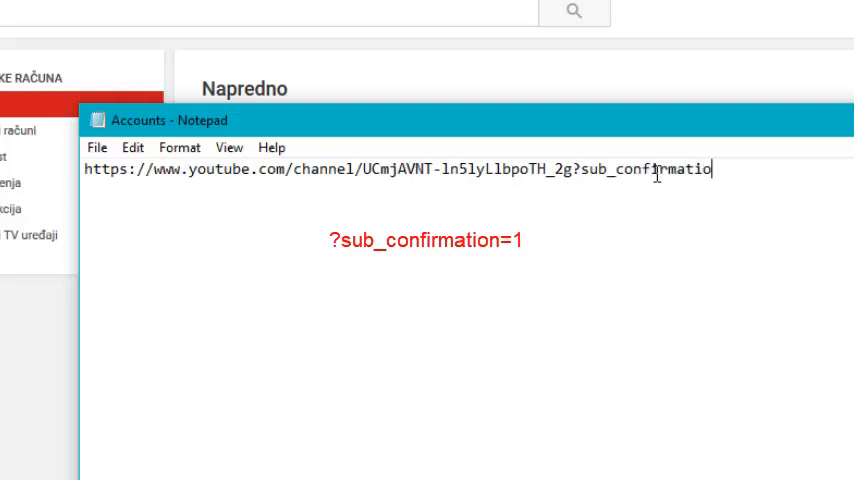
{"action": "type", "text": "n"}
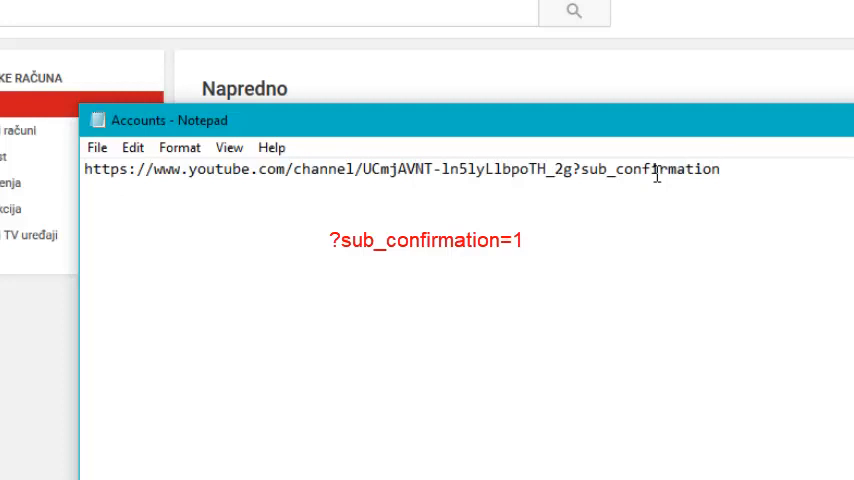
{"action": "type", "text": "="}
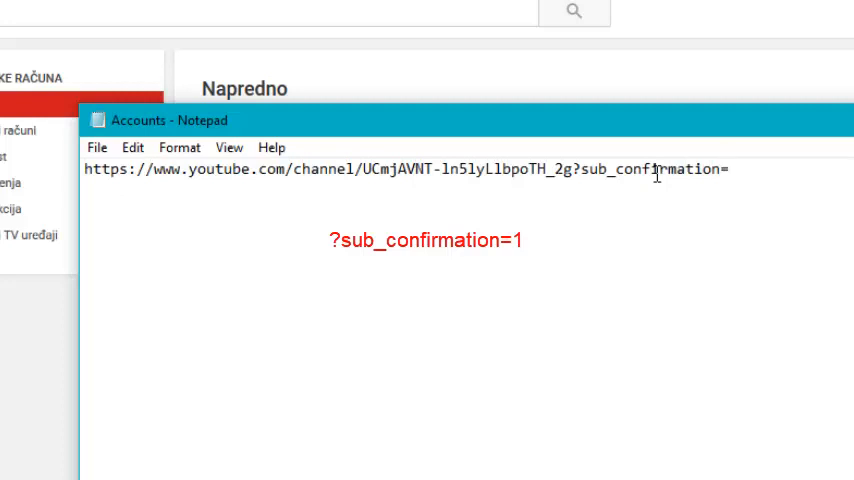
{"action": "type", "text": "1"}
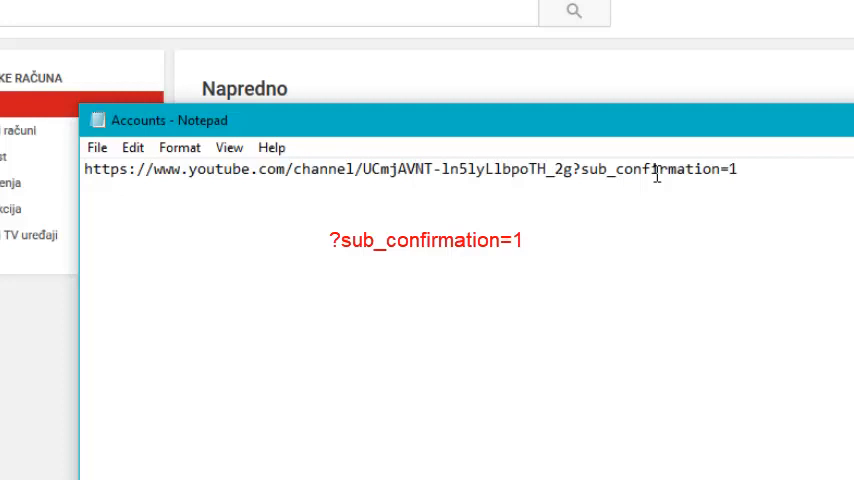
Select the whole subscribe link line and copy it.
{"action": "left_click", "coordinate": [732, 170]}
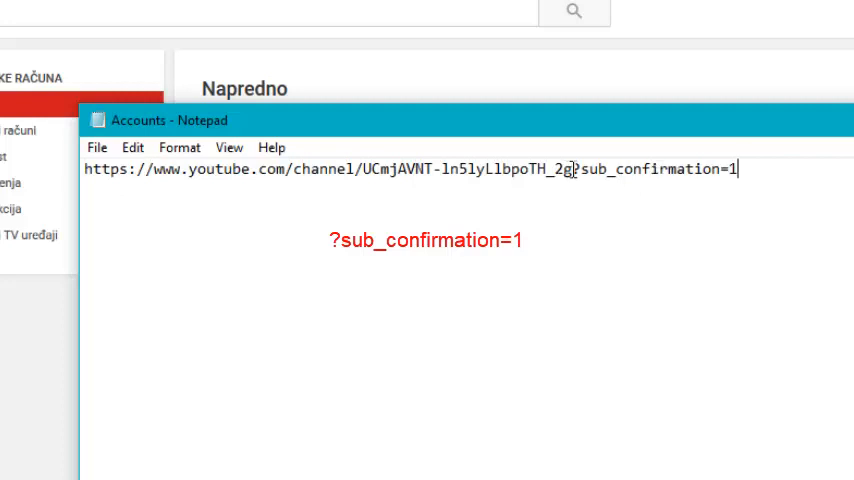
{"action": "left_click_drag", "start_coordinate": [367, 169], "coordinate": [568, 169]}
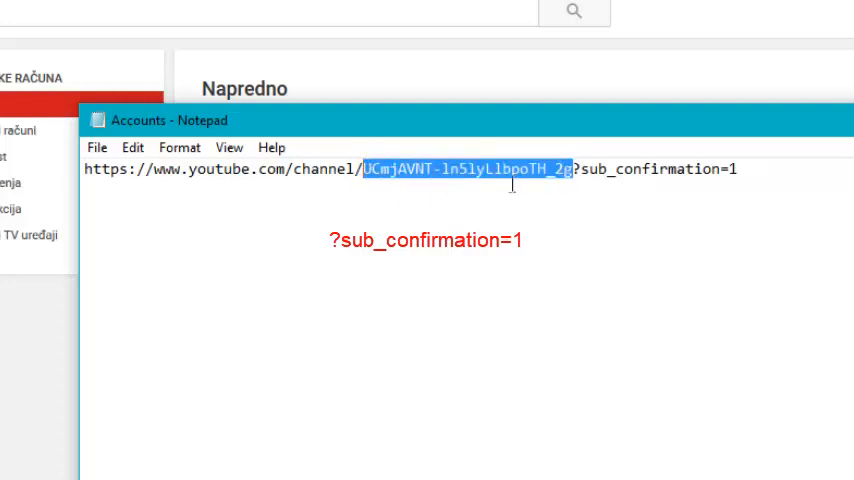
{"action": "left_click", "coordinate": [573, 169]}
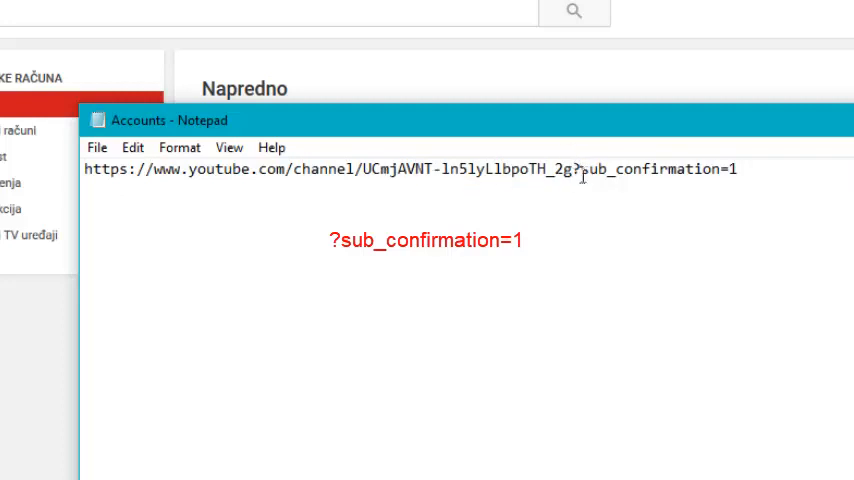
{"action": "mouse_move", "coordinate": [624, 186]}
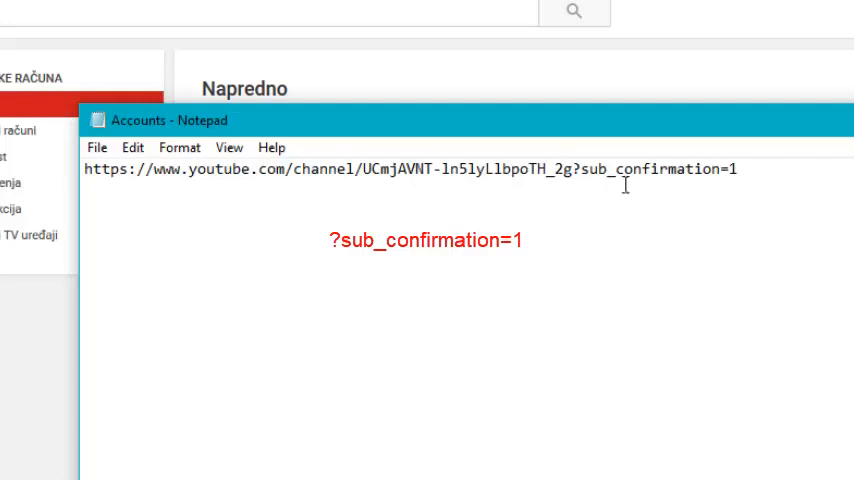
{"action": "mouse_move", "coordinate": [730, 178]}
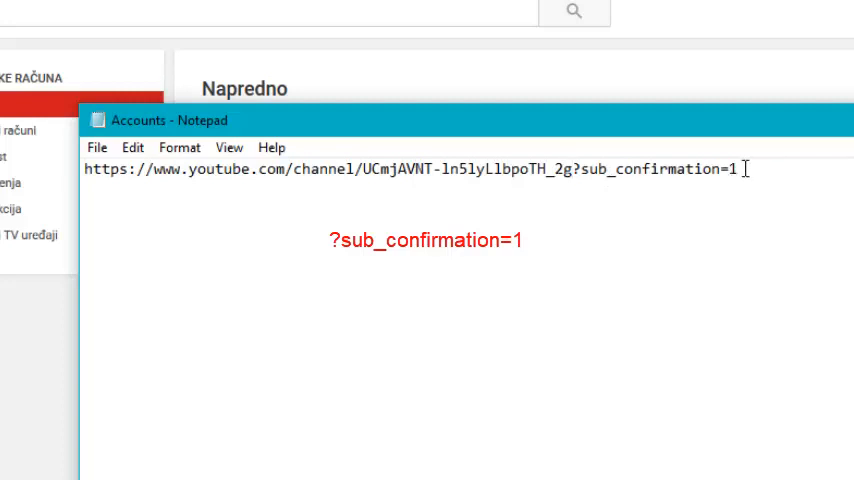
{"action": "triple_click", "coordinate": [400, 169]}
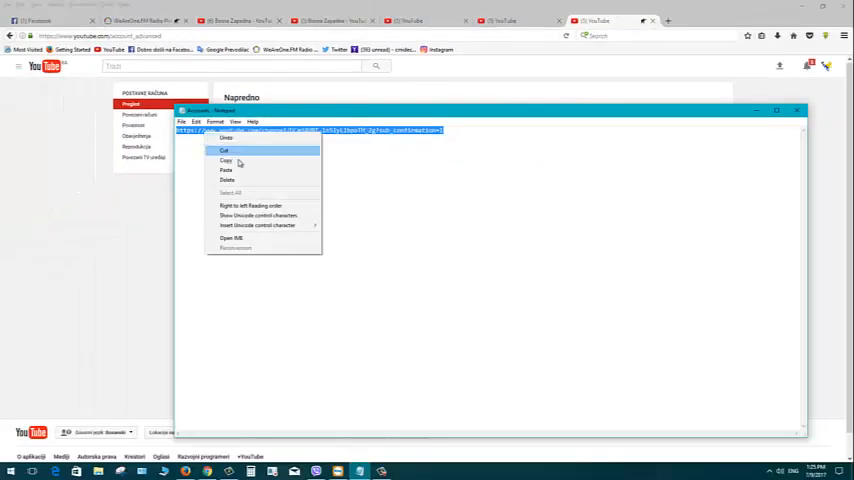
{"action": "left_click", "coordinate": [226, 161]}
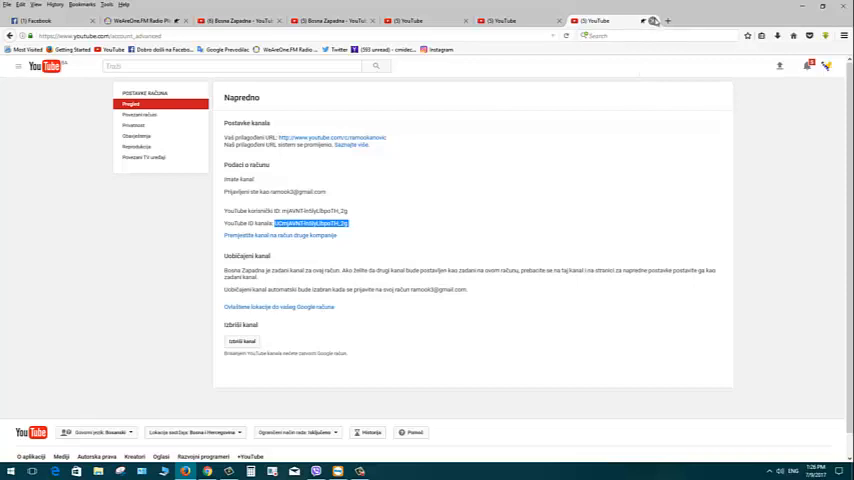
Close the two extra browser tabs and sign out via the avatar menu.
{"action": "left_click", "coordinate": [42, 66]}
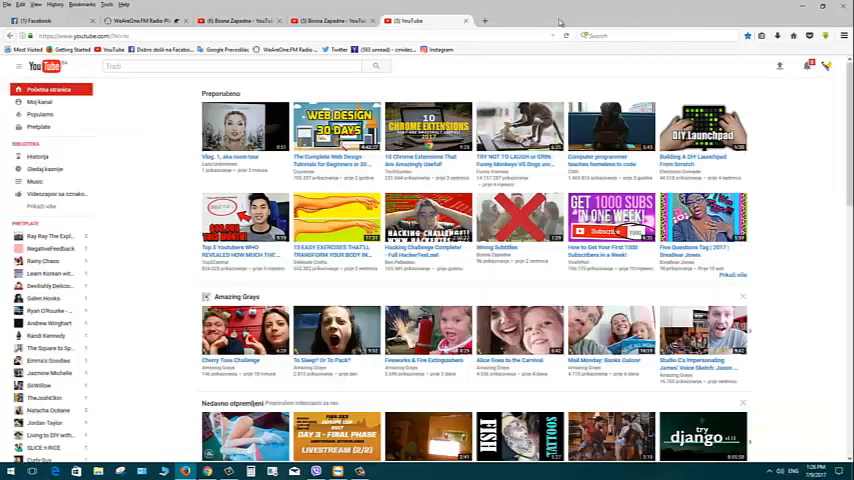
{"action": "left_click", "coordinate": [233, 20]}
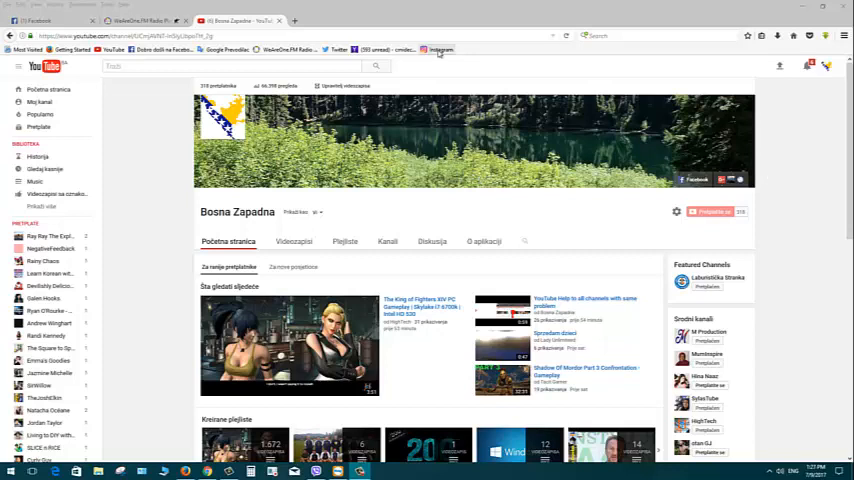
{"action": "mouse_move", "coordinate": [537, 86]}
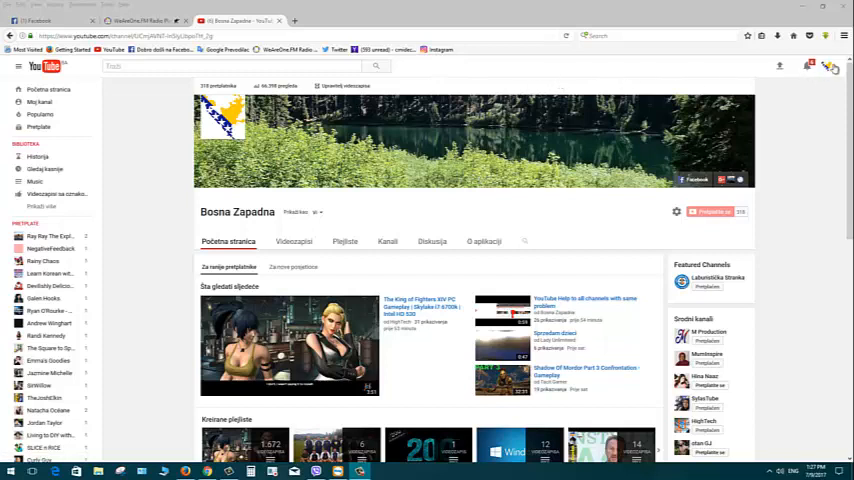
{"action": "left_click", "coordinate": [831, 66]}
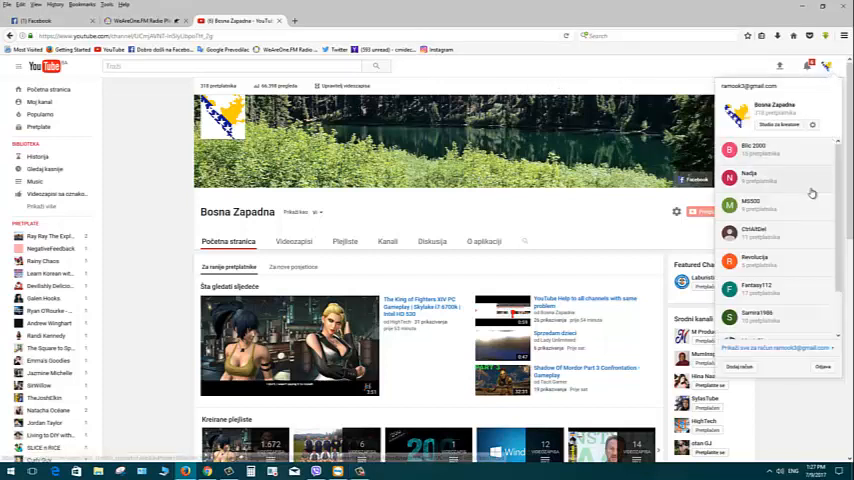
{"action": "left_click", "coordinate": [823, 367]}
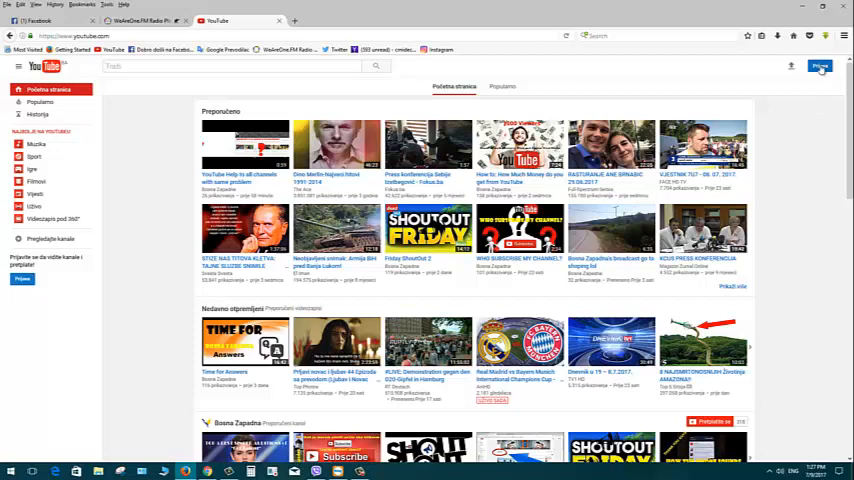
{"action": "mouse_move", "coordinate": [807, 156]}
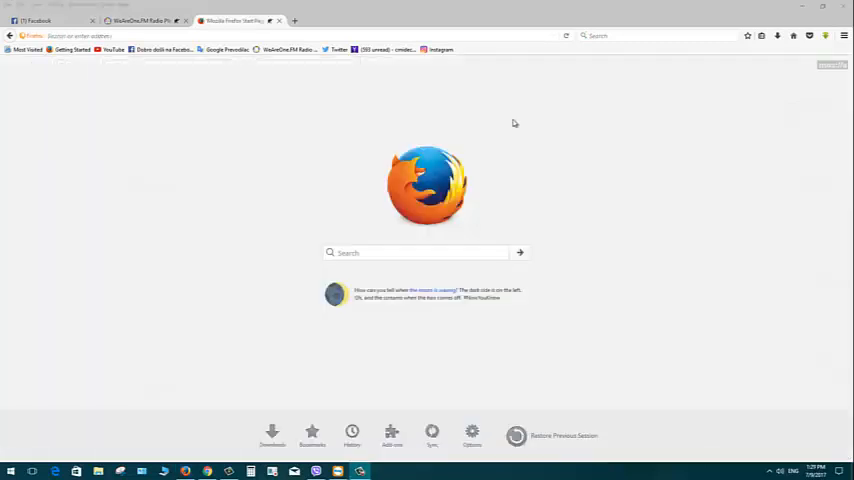
{"action": "mouse_move", "coordinate": [504, 115]}
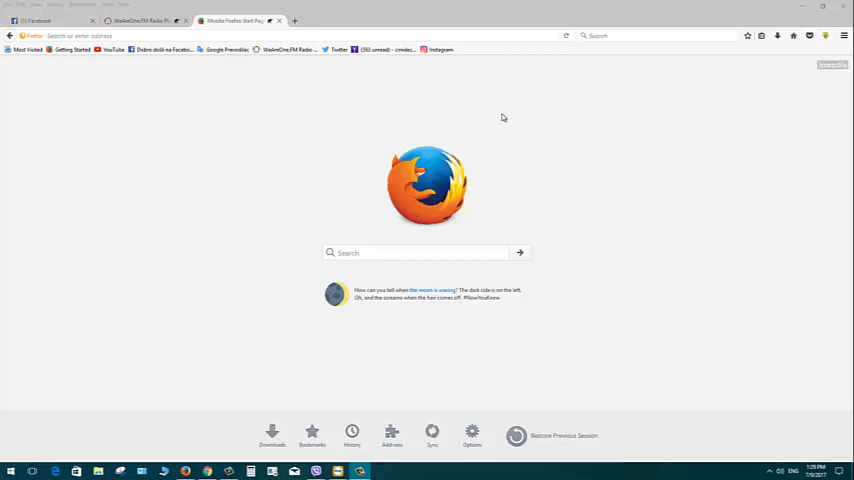
{"action": "mouse_move", "coordinate": [510, 128]}
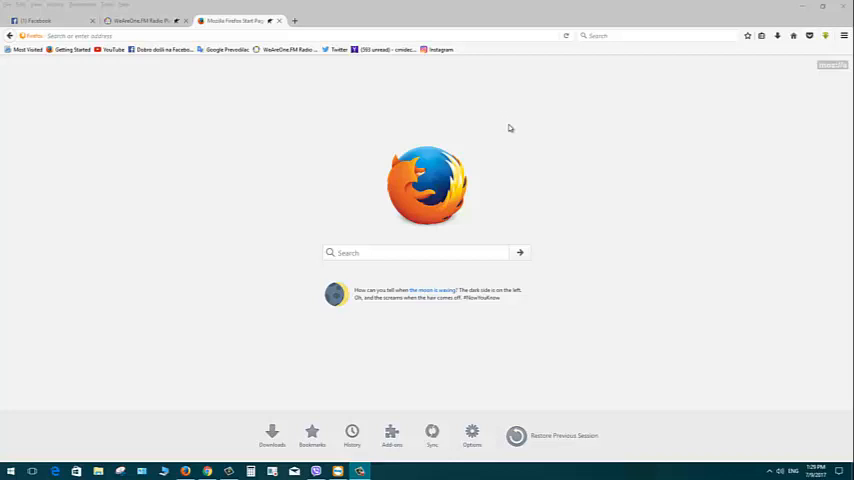
{"action": "mouse_move", "coordinate": [505, 120]}
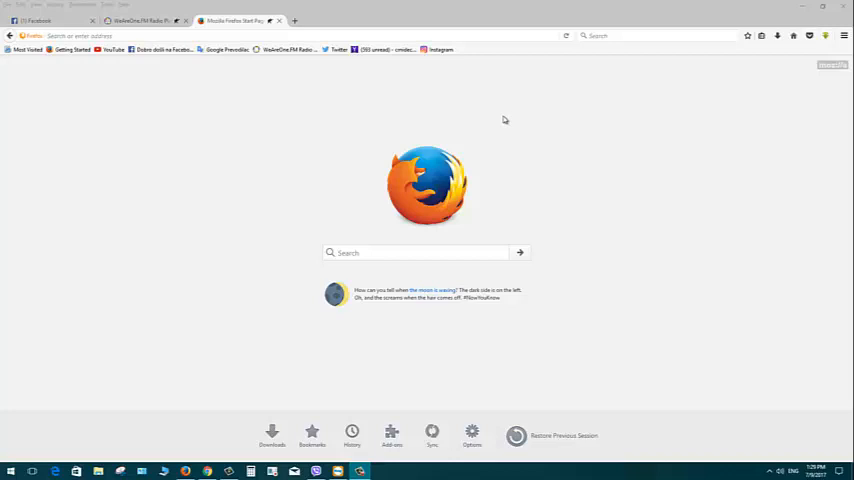
{"action": "mouse_move", "coordinate": [504, 109]}
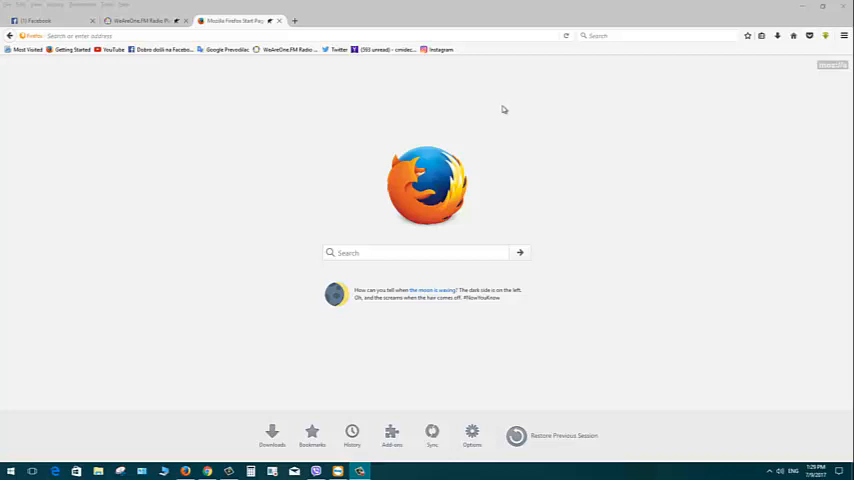
{"action": "mouse_move", "coordinate": [500, 113]}
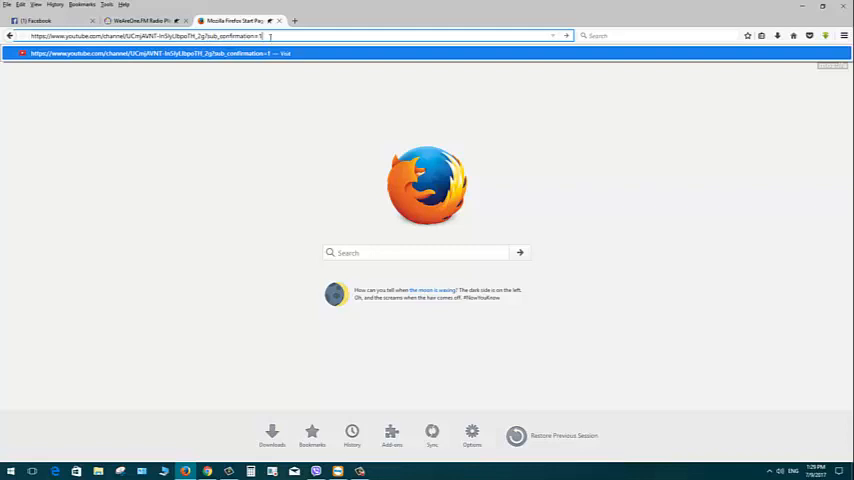
Load the pasted ?sub_confirmation=1 channel link to bring up the subscribe prompt.
{"action": "key", "text": "Return"}
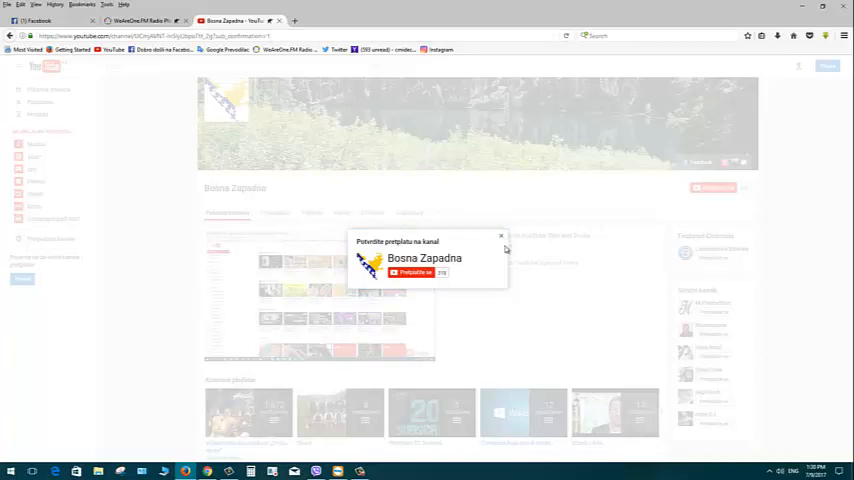
{"action": "mouse_move", "coordinate": [565, 241]}
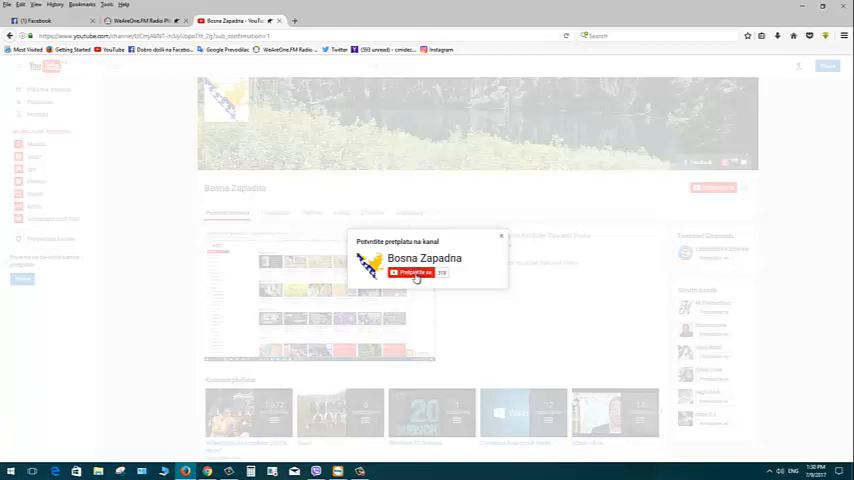
{"action": "mouse_move", "coordinate": [530, 207]}
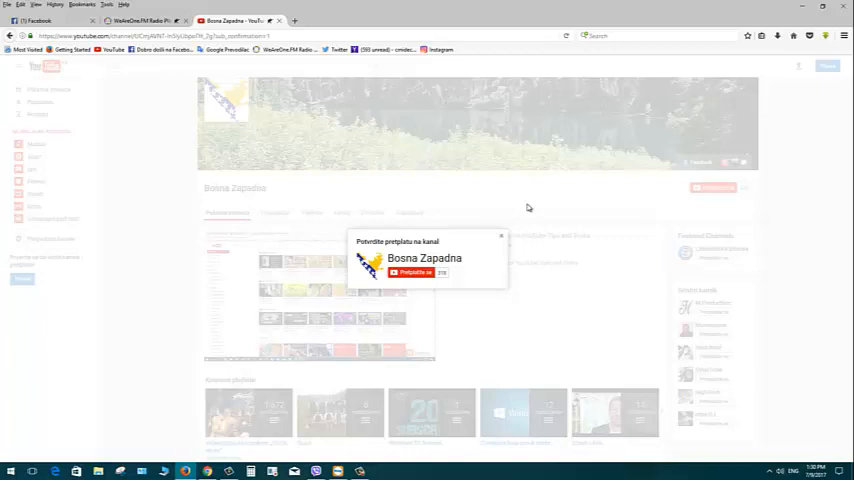
{"action": "mouse_move", "coordinate": [607, 214]}
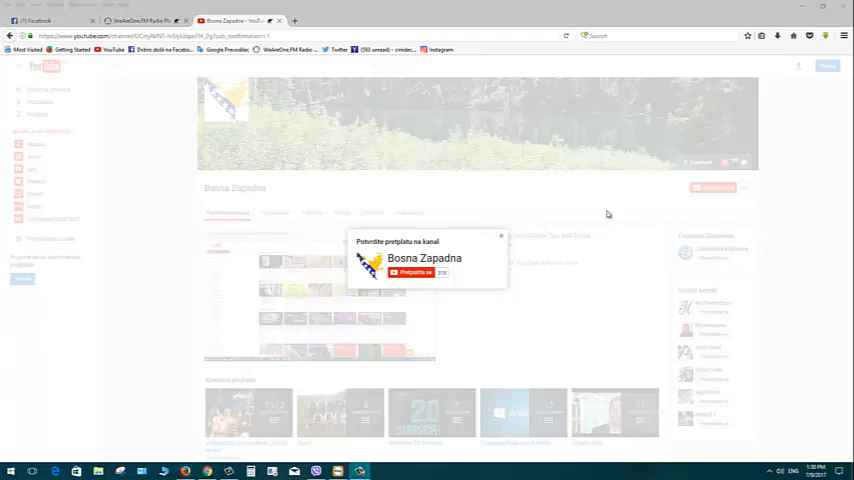